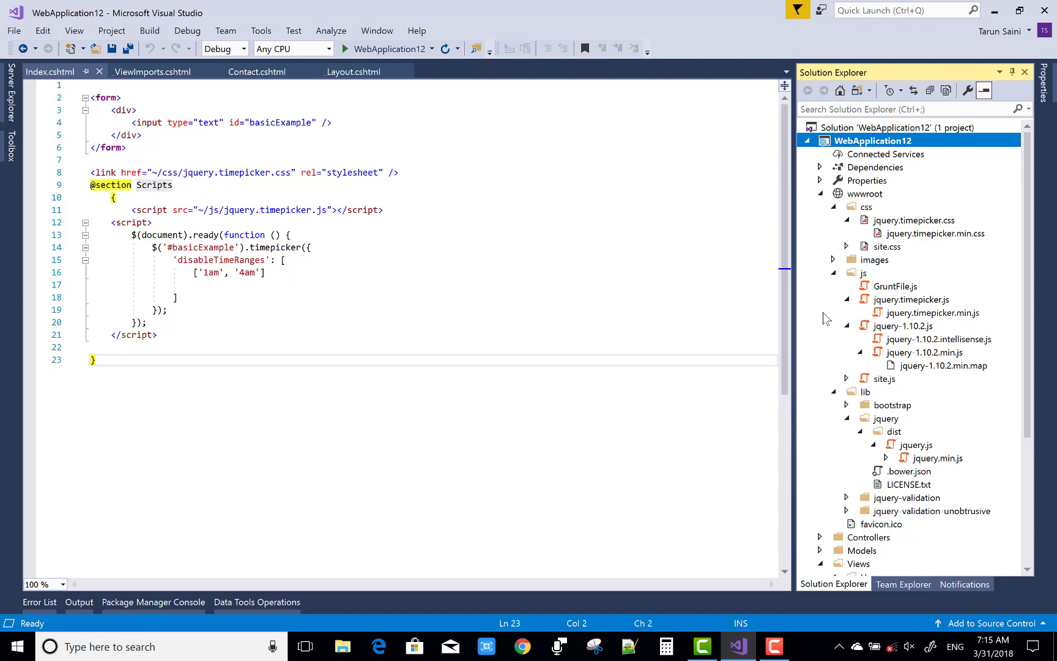
# Browse wwwroot in Solution Explorer to confirm the timepicker css and js files are present
pyautogui.click(847, 207)
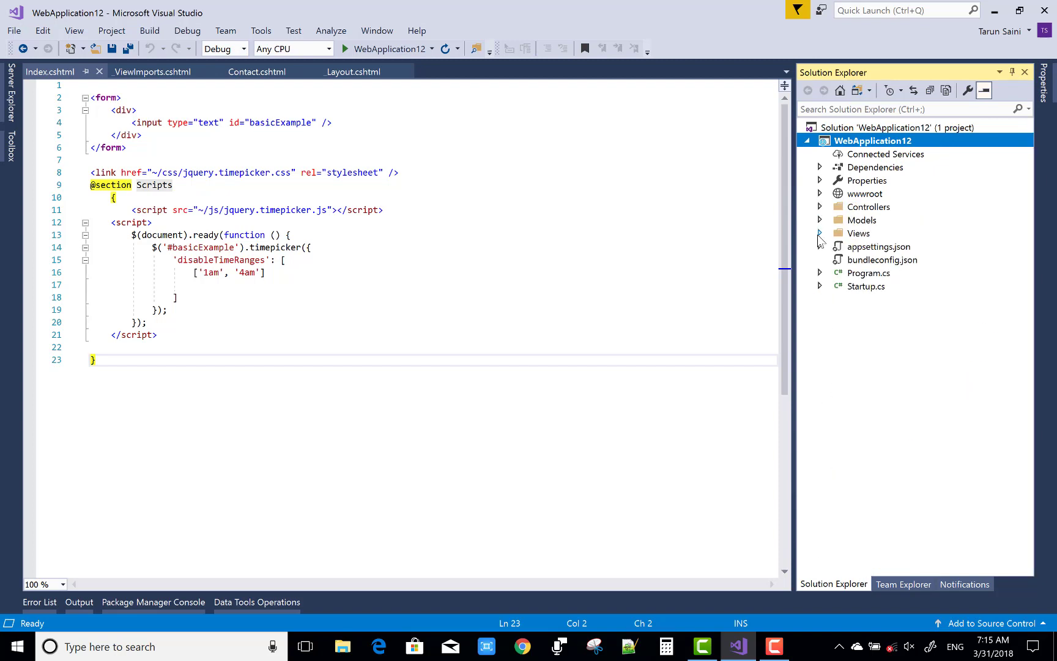
pyautogui.click(820, 193)
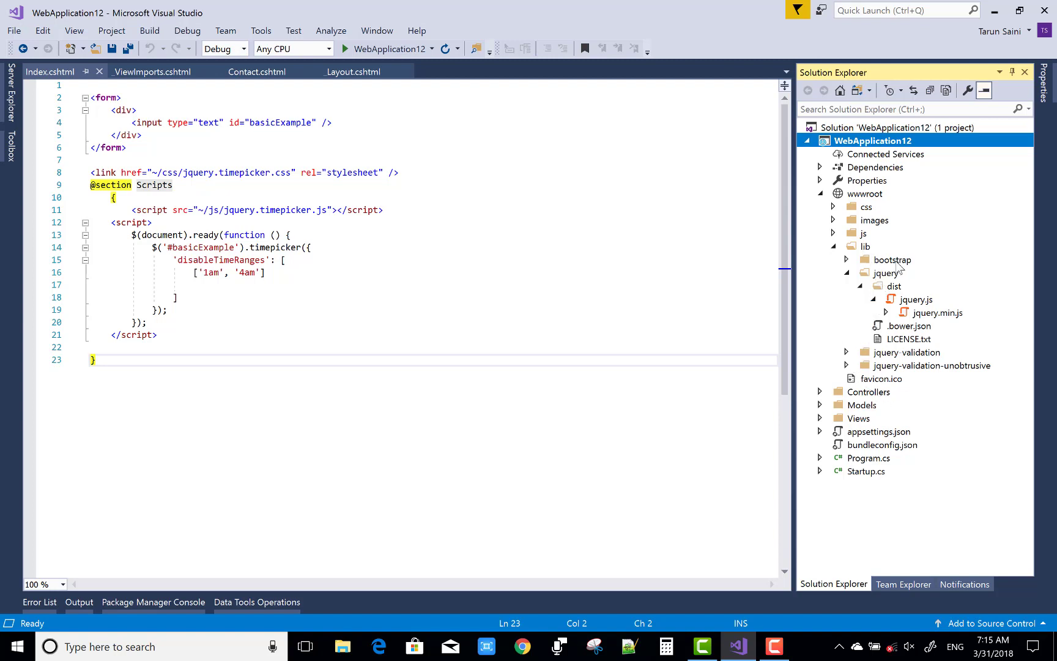
pyautogui.moveTo(911, 310)
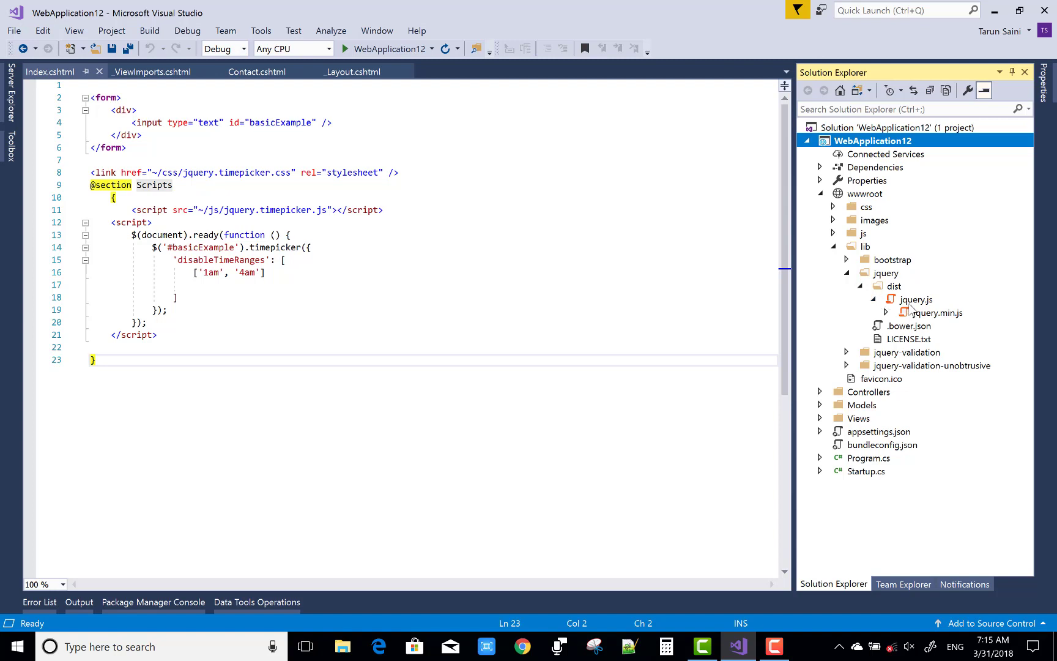
pyautogui.click(834, 246)
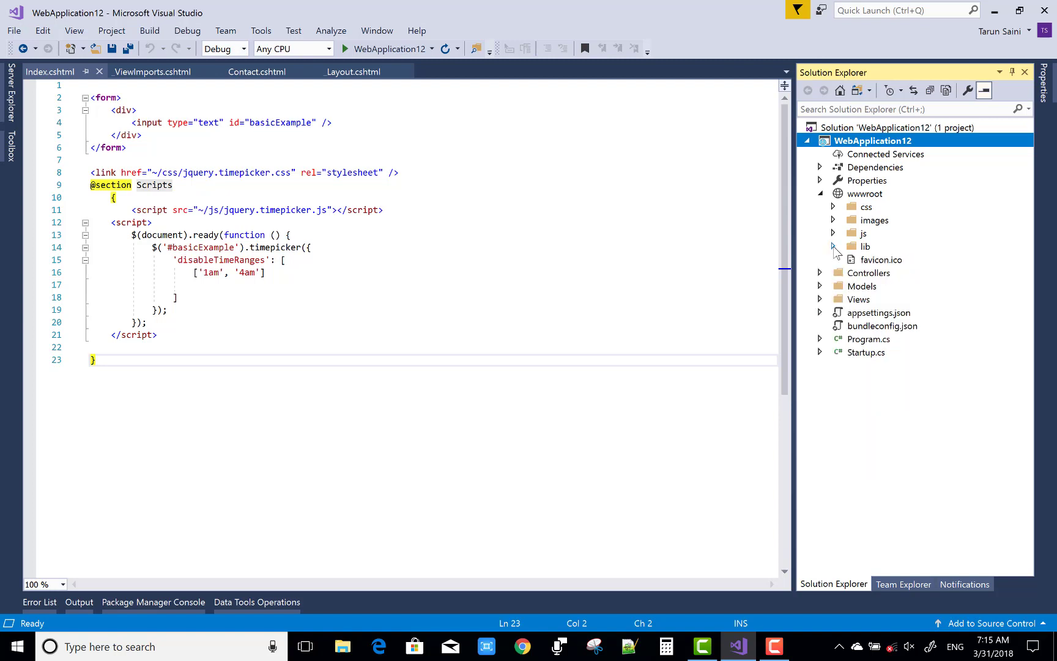
pyautogui.moveTo(501, 323)
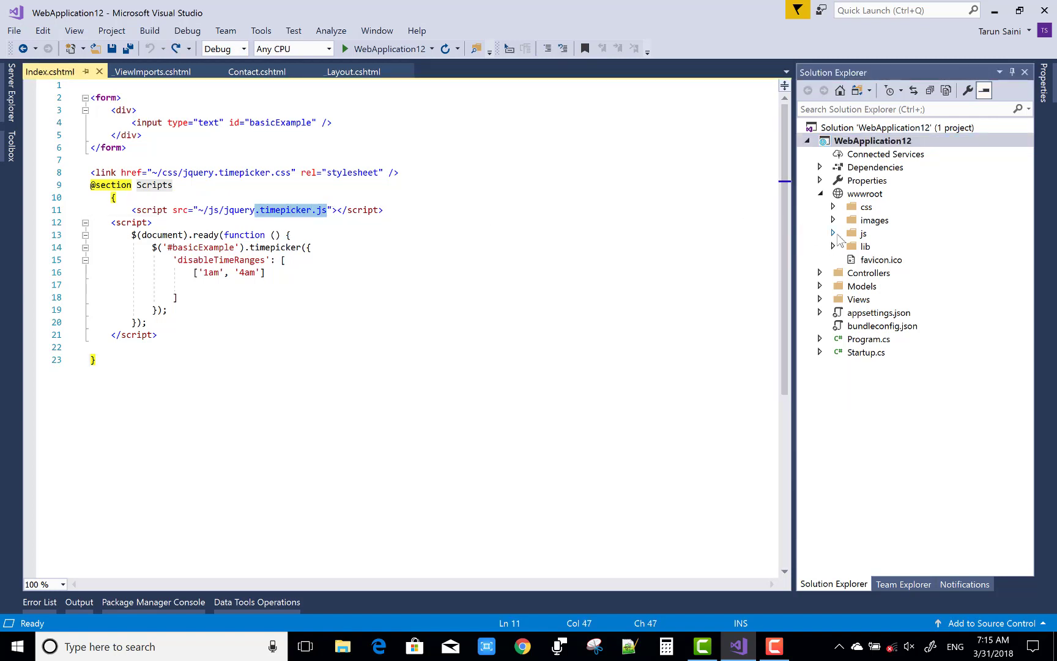
pyautogui.click(833, 233)
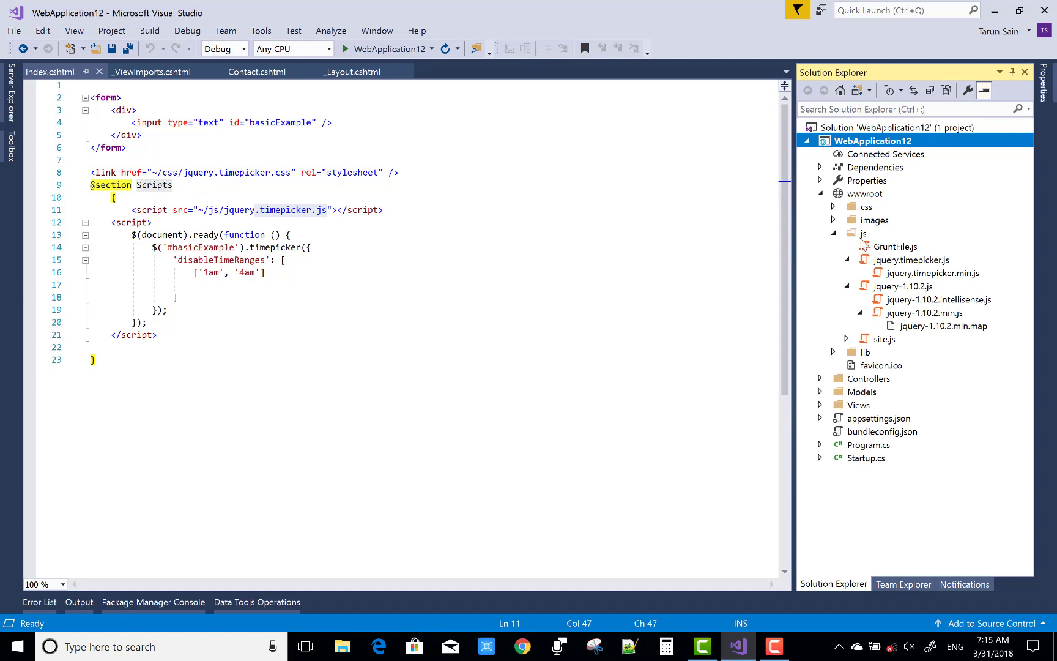
pyautogui.moveTo(903, 273)
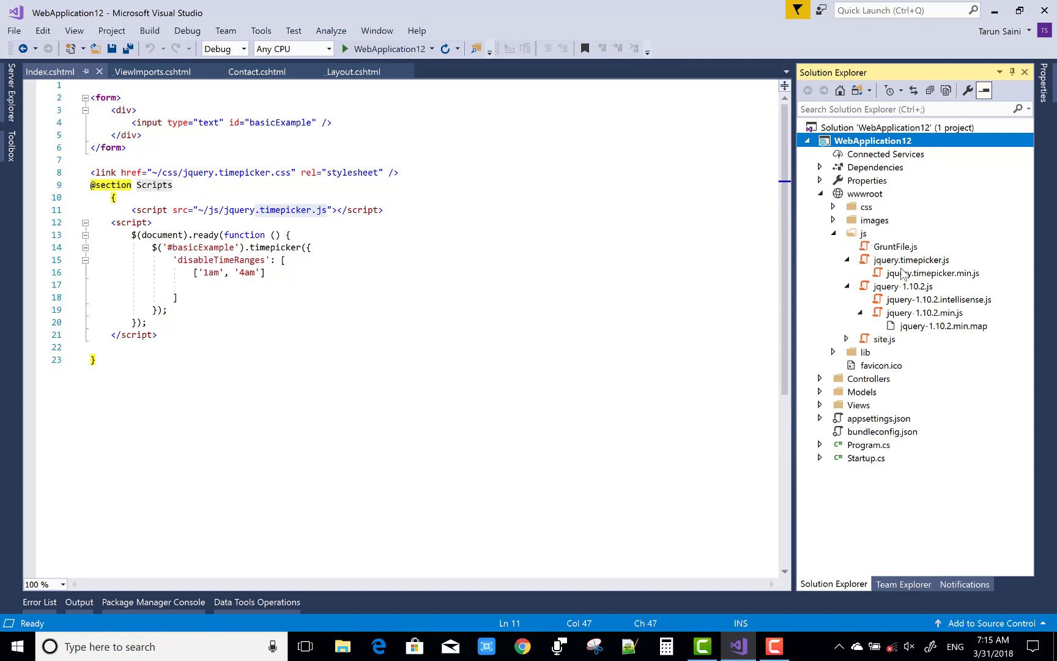
pyautogui.moveTo(950, 269)
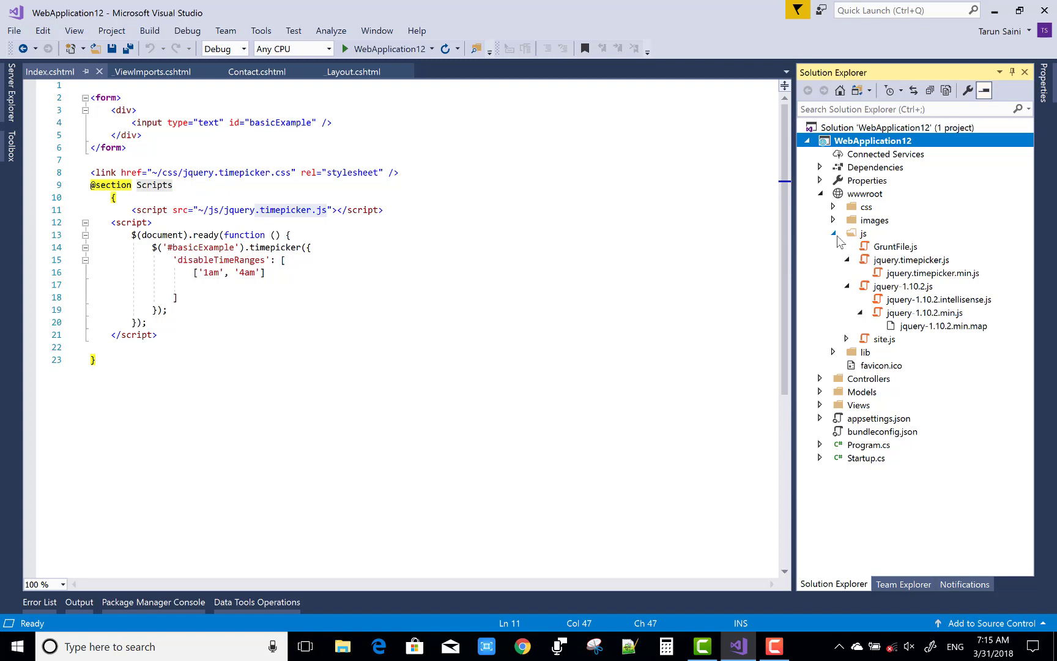
pyautogui.click(833, 232)
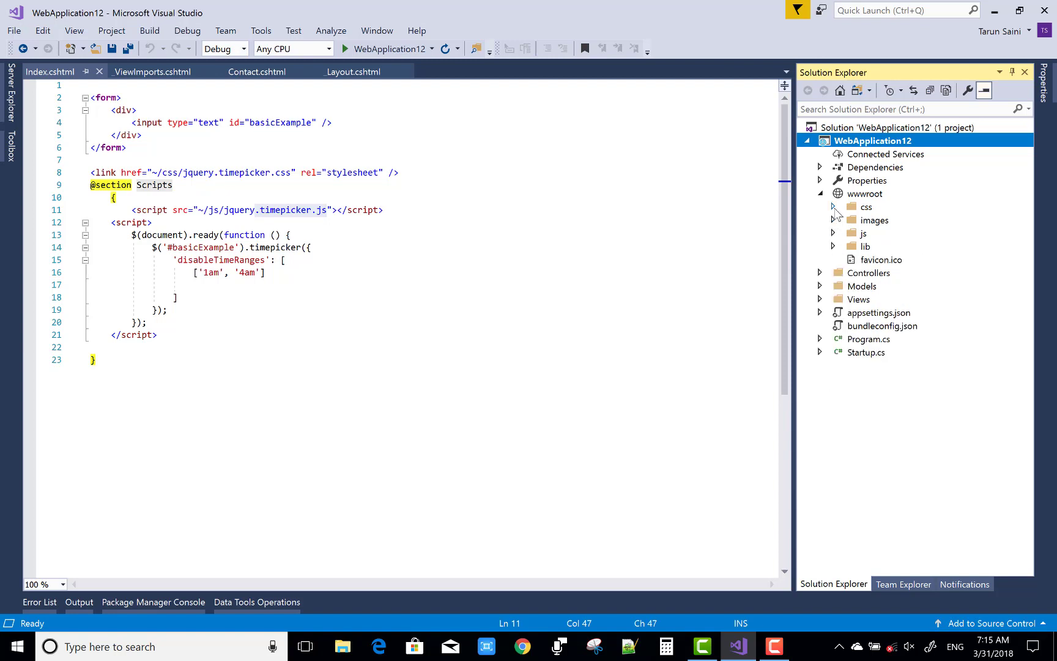
pyautogui.click(833, 207)
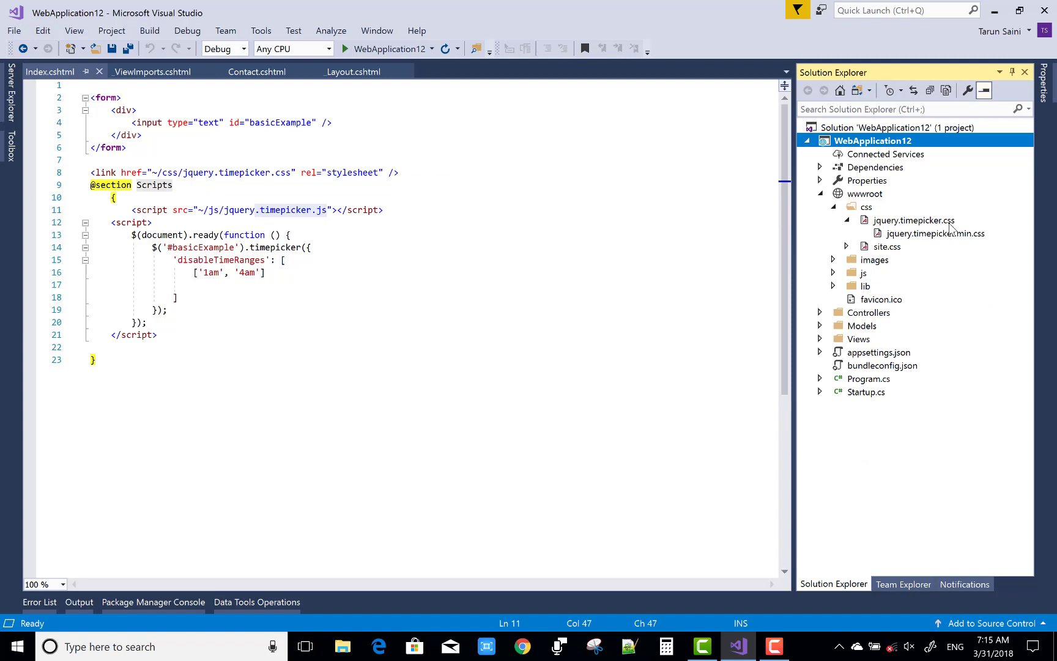
pyautogui.click(847, 206)
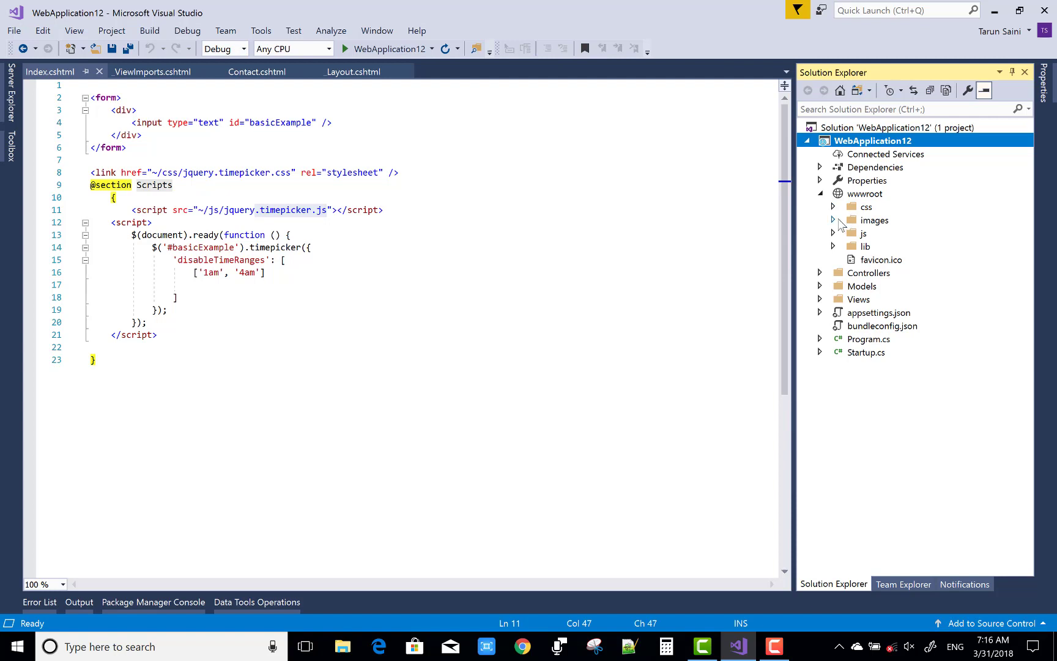
pyautogui.click(833, 234)
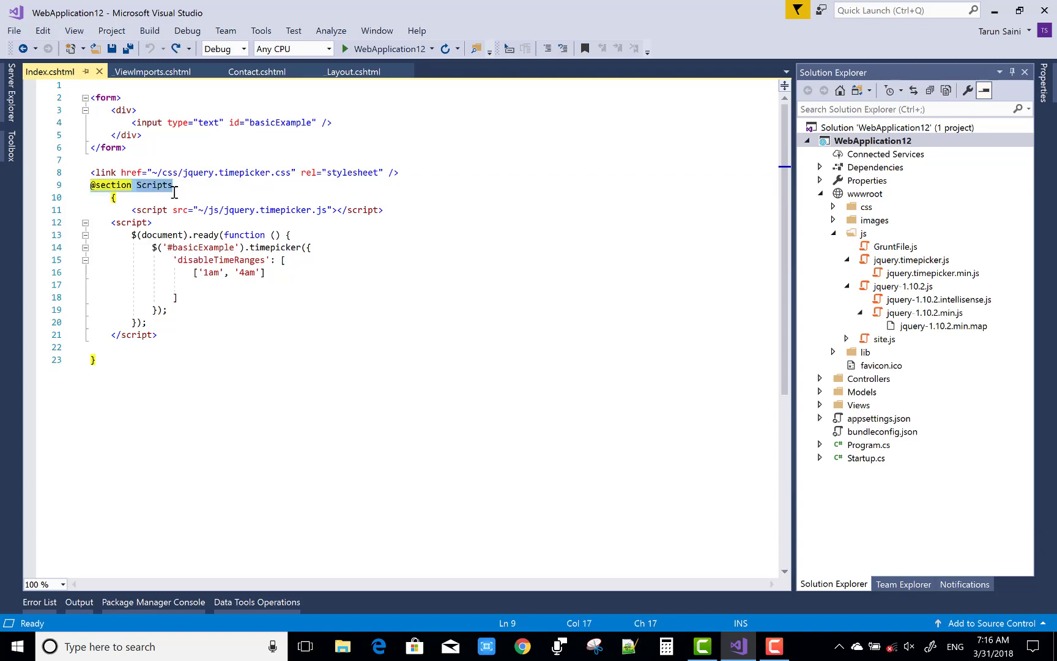
# Save Index.cshtml and run the site, landing on the home page in Edge
pyautogui.click(114, 197)
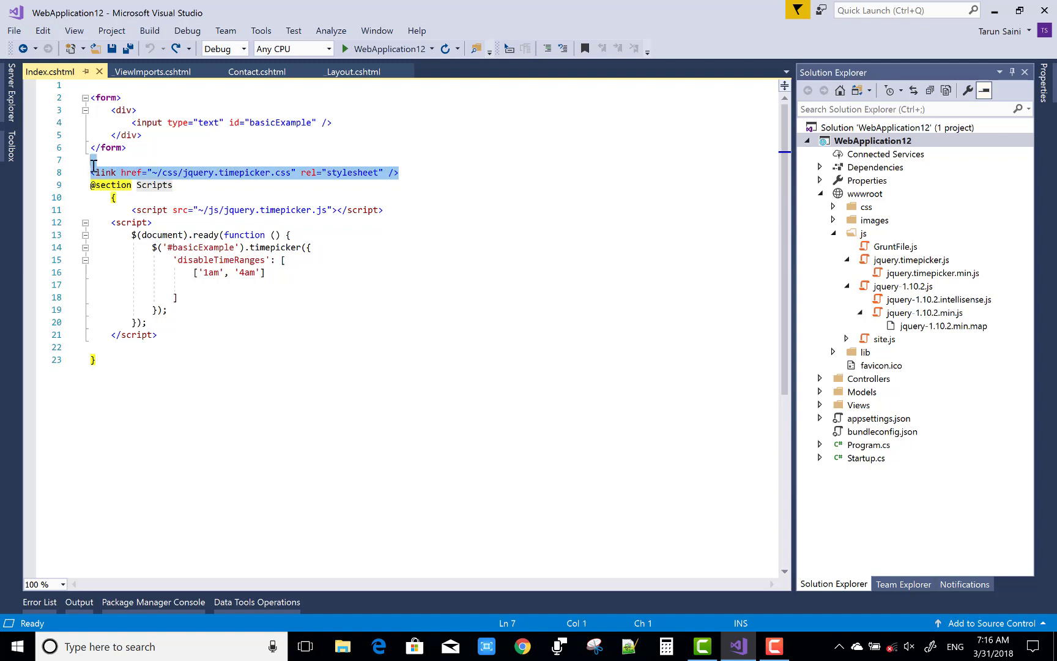
pyautogui.moveTo(405, 226)
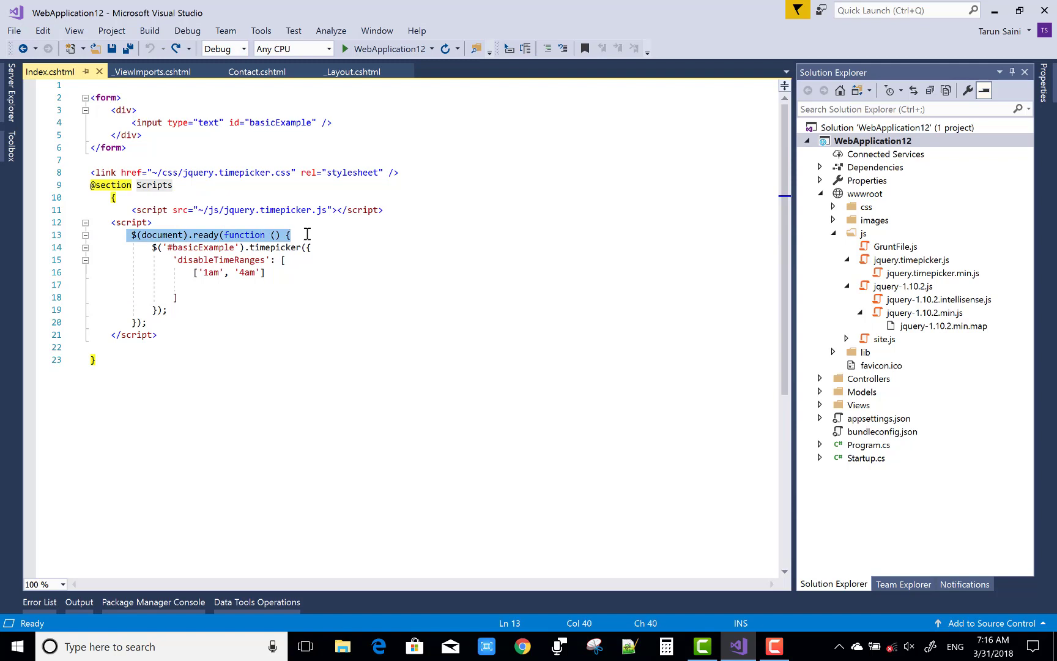
pyautogui.moveTo(146, 125)
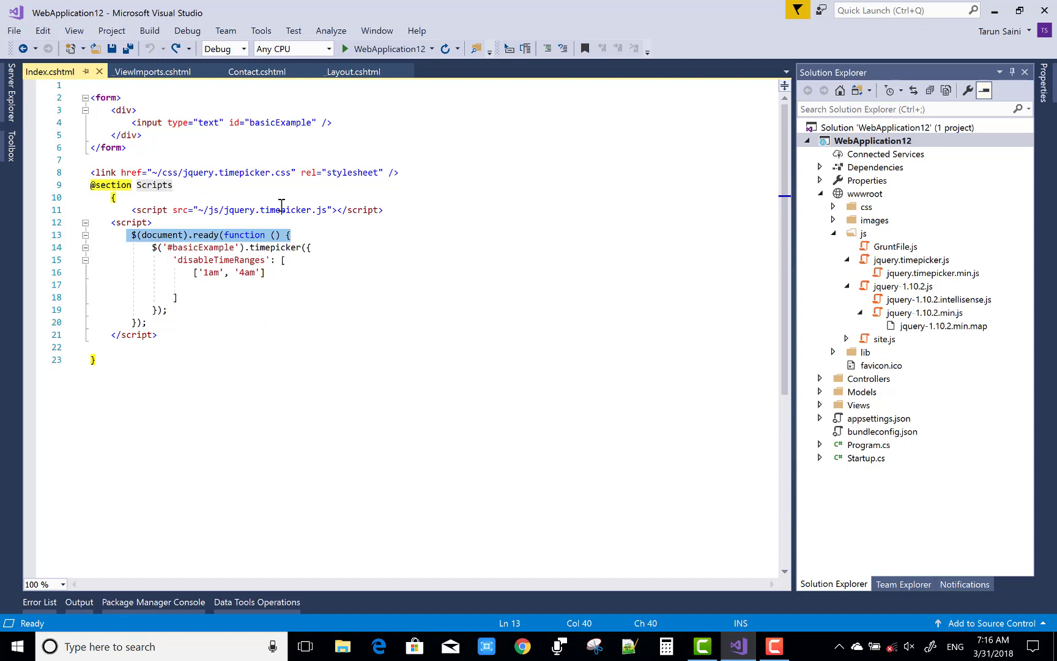
pyautogui.press('ctrl+s')
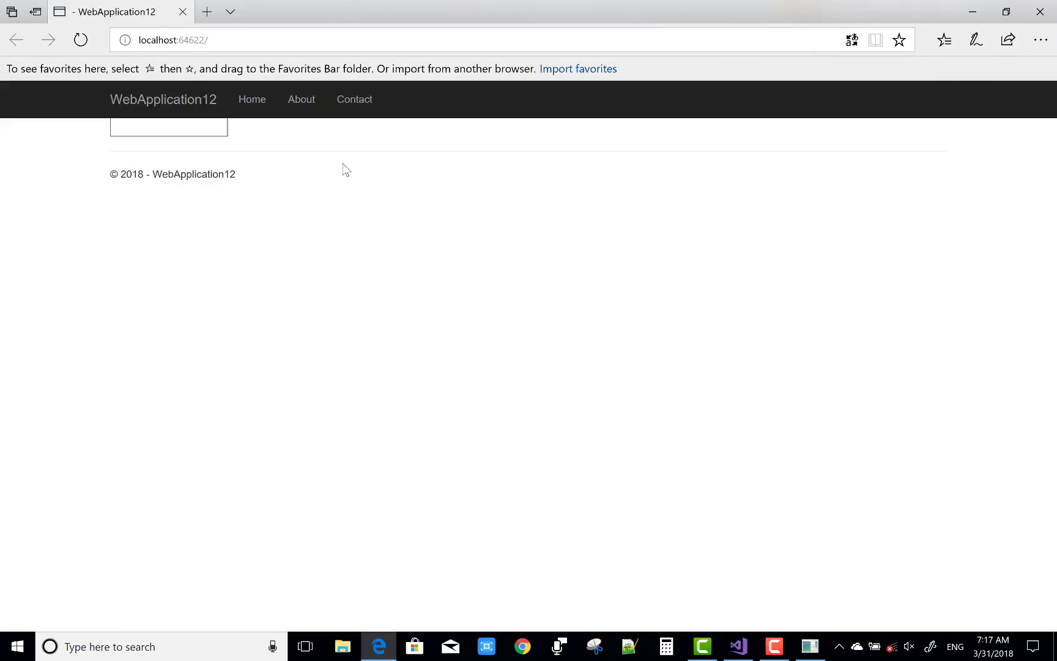
pyautogui.click(168, 124)
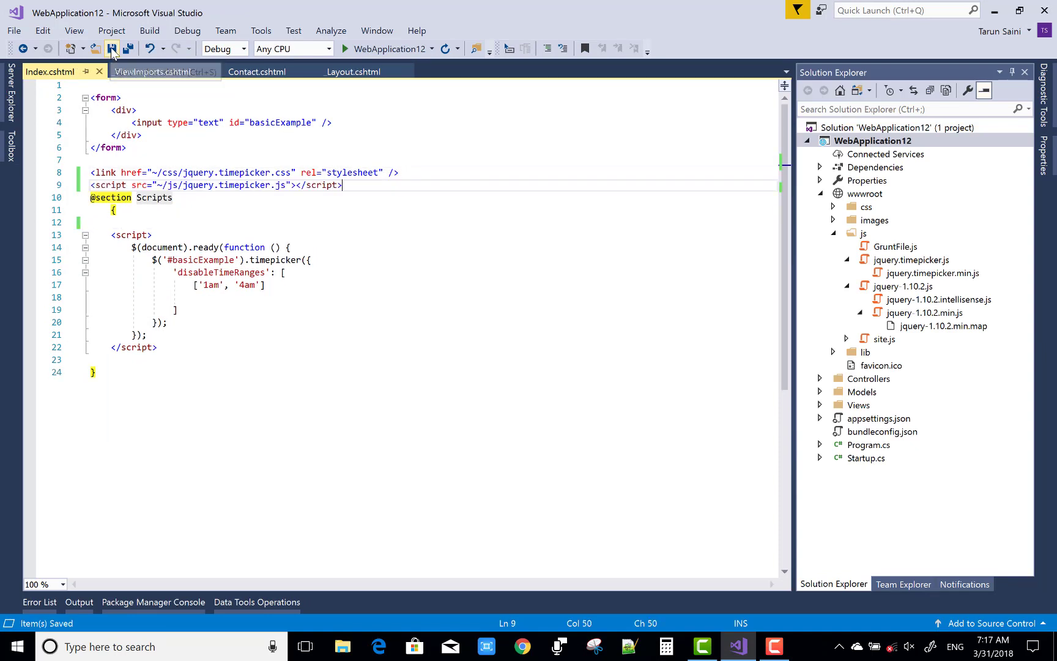
pyautogui.click(111, 49)
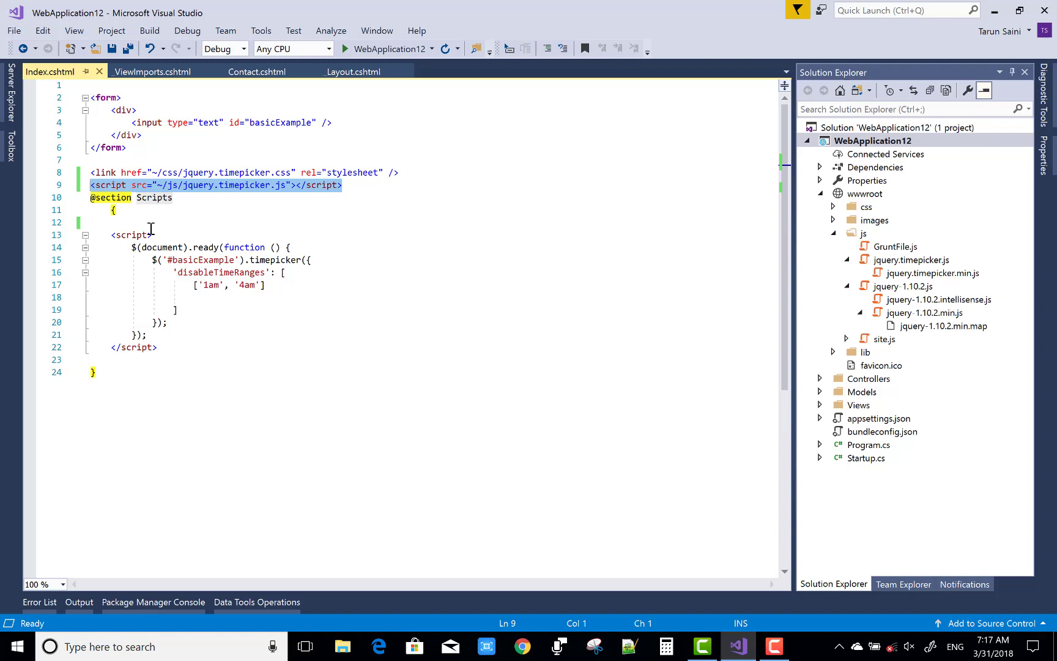
pyautogui.press('Delete')
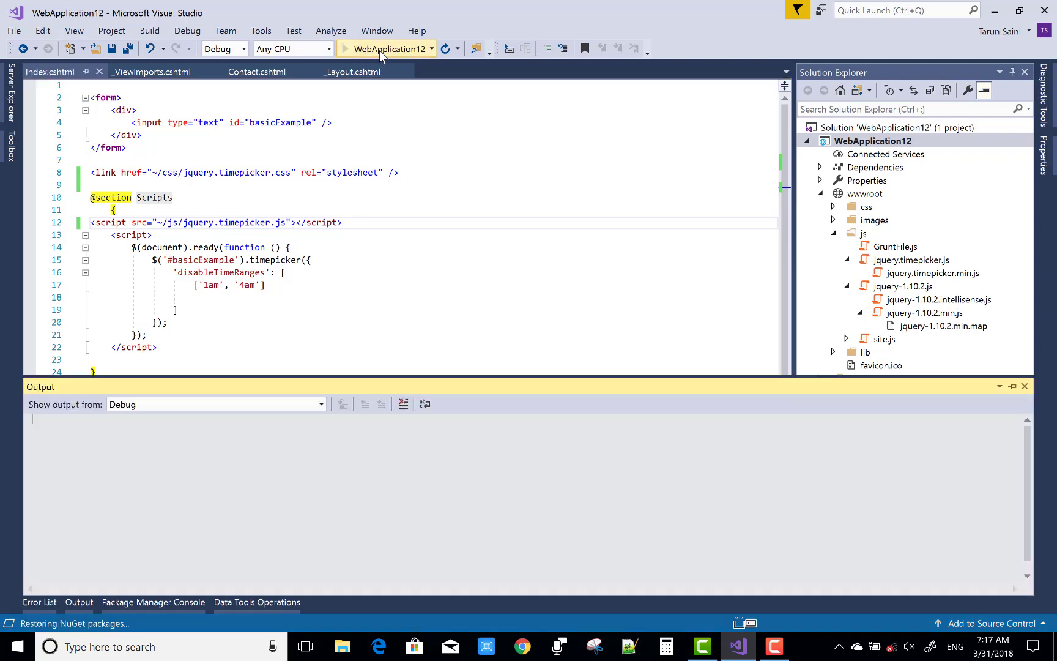
pyautogui.click(344, 49)
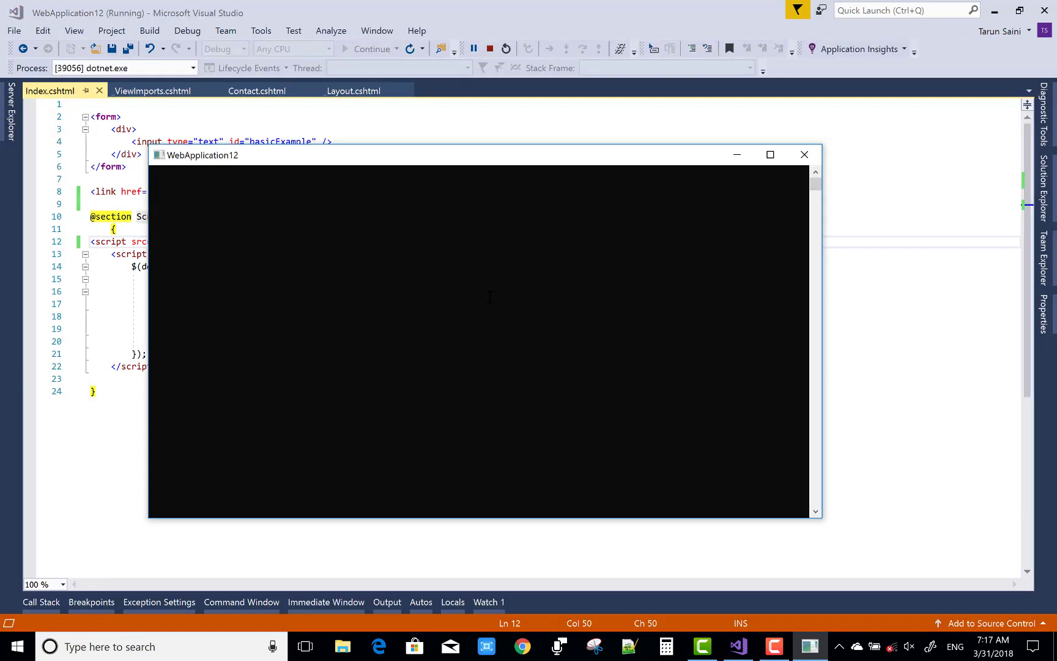